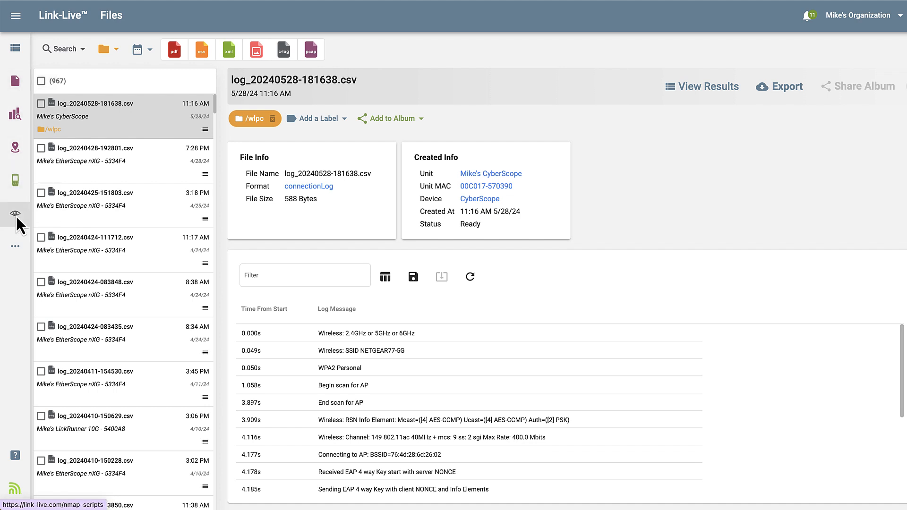
# Start a Standard nmap resource import and select snmp-printer.nse from the CyberScope folder
pyautogui.click(15, 213)
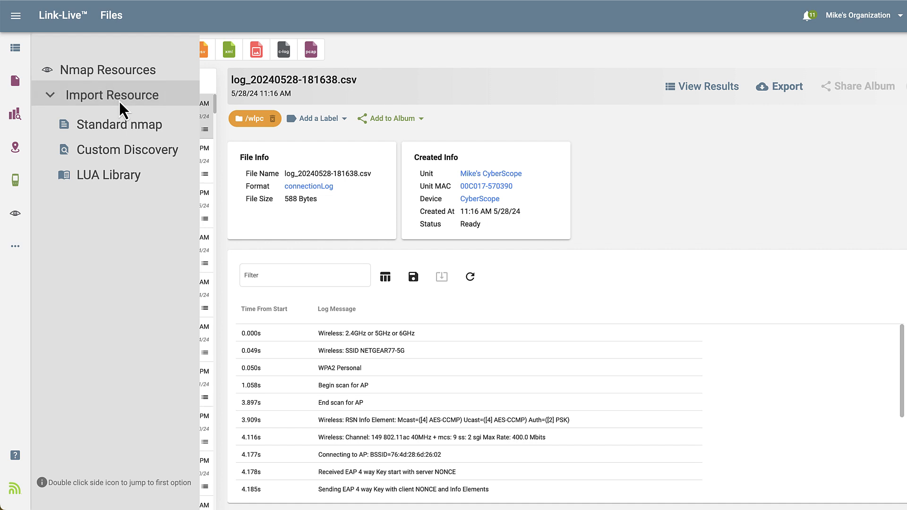
pyautogui.click(120, 125)
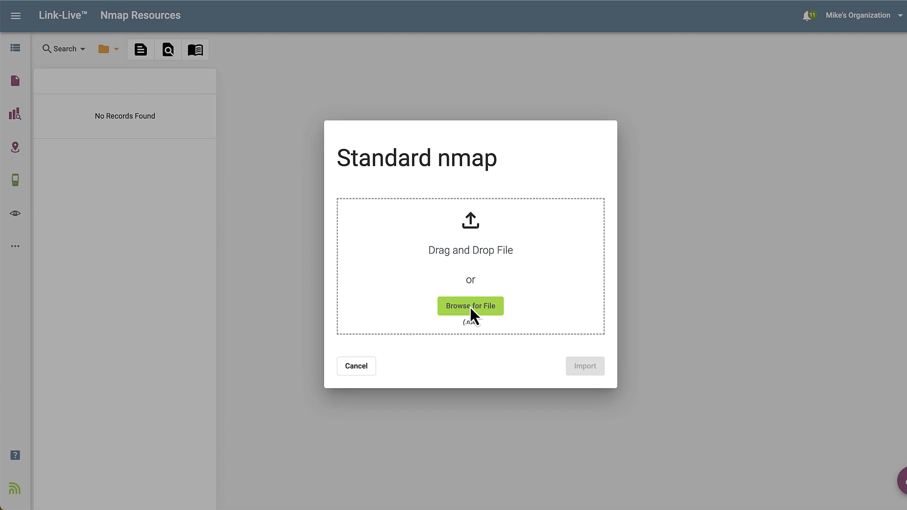
pyautogui.click(469, 306)
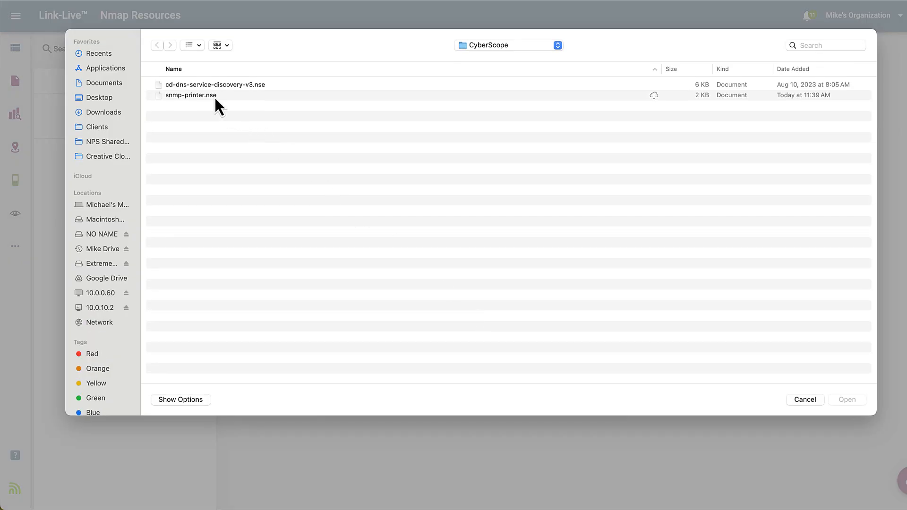
pyautogui.click(190, 94)
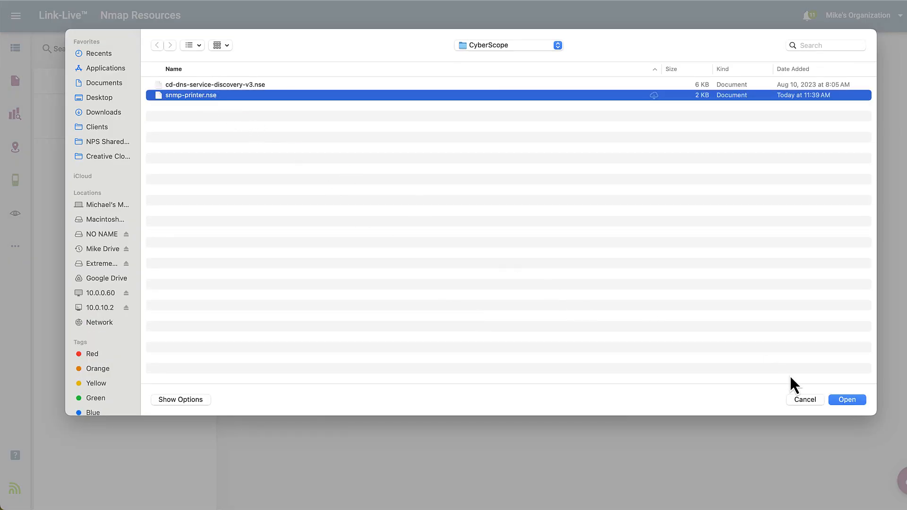
# Attach snmp-printer.nse in the file picker and confirm the Standard nmap import
pyautogui.click(846, 399)
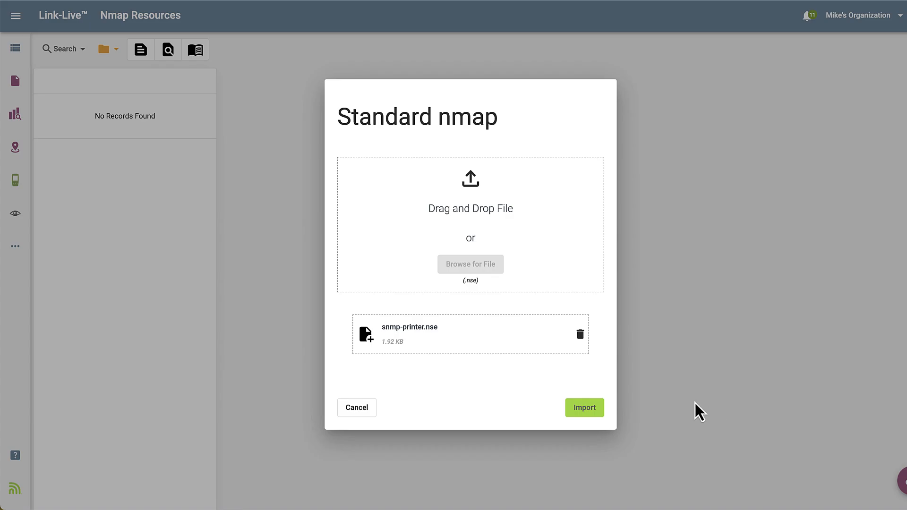
pyautogui.click(584, 407)
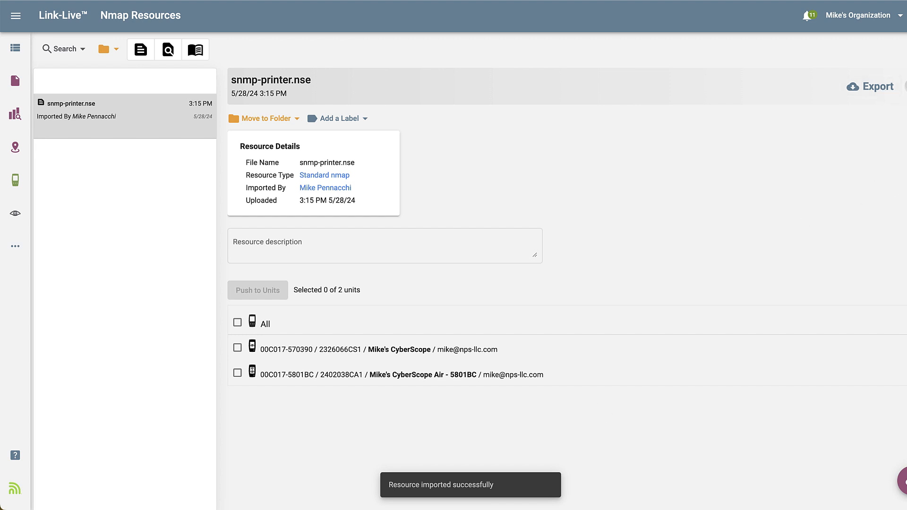
# Set the snmp-printer.nse resource description to 'Show printer front panel'
pyautogui.click(902, 86)
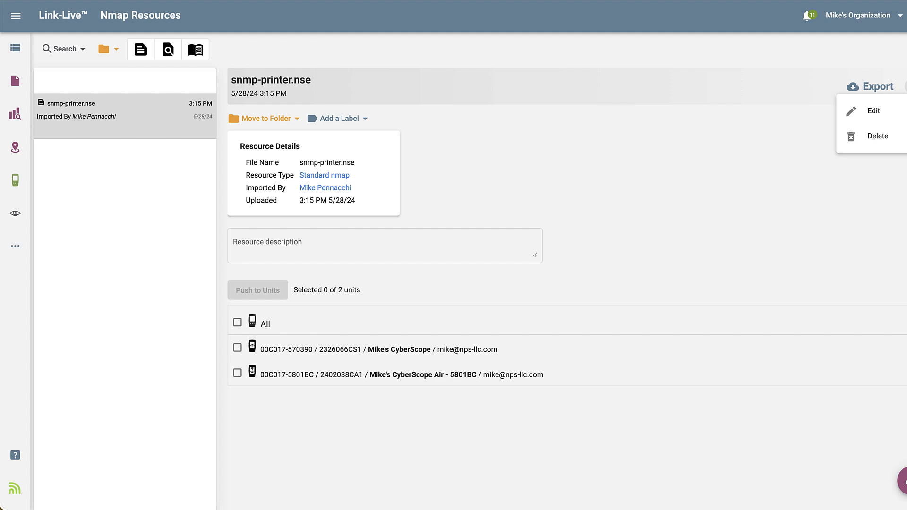
pyautogui.click(384, 245)
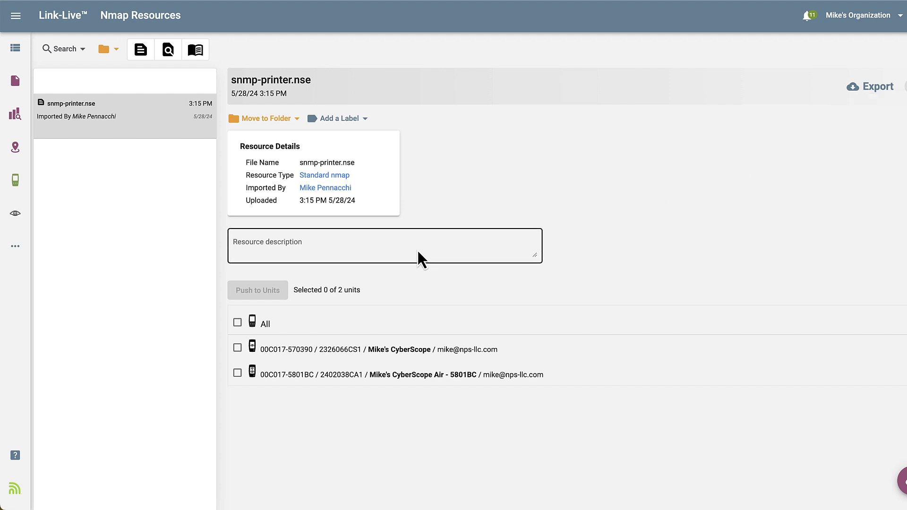
pyautogui.click(385, 246)
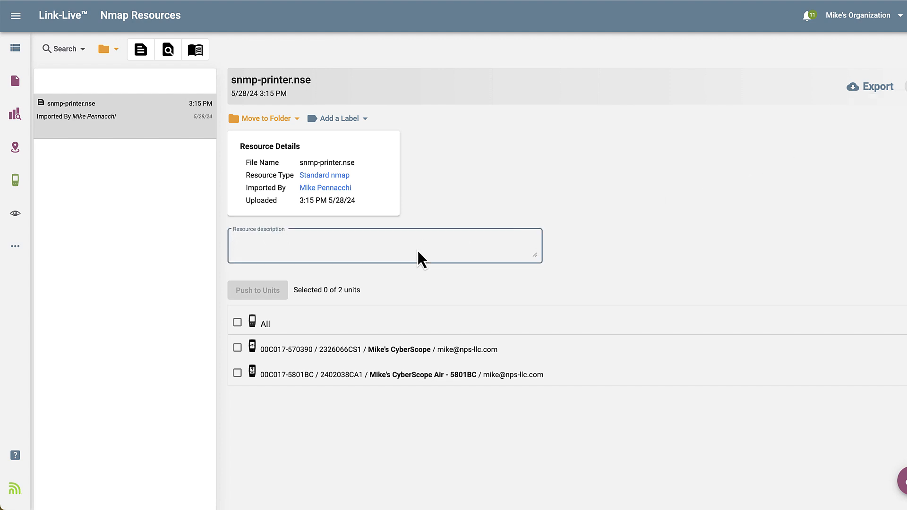
pyautogui.write('Show')
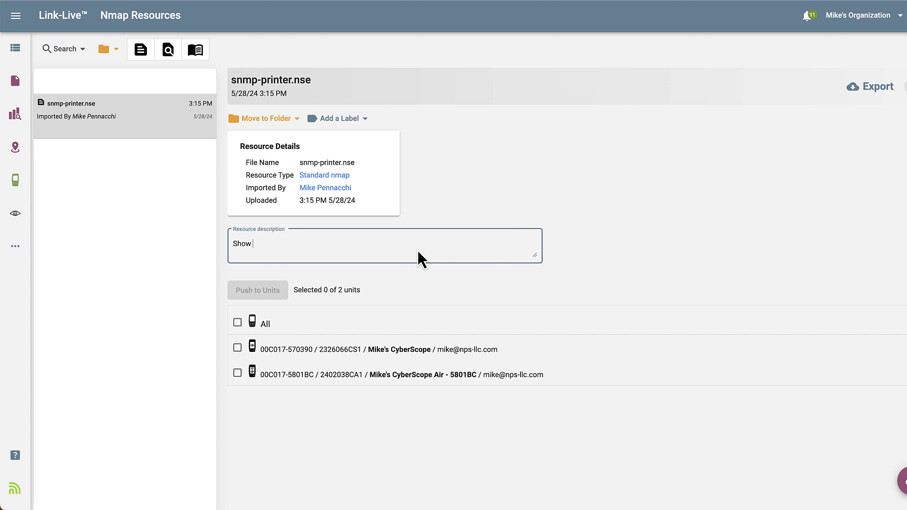
pyautogui.write('printer front panel')
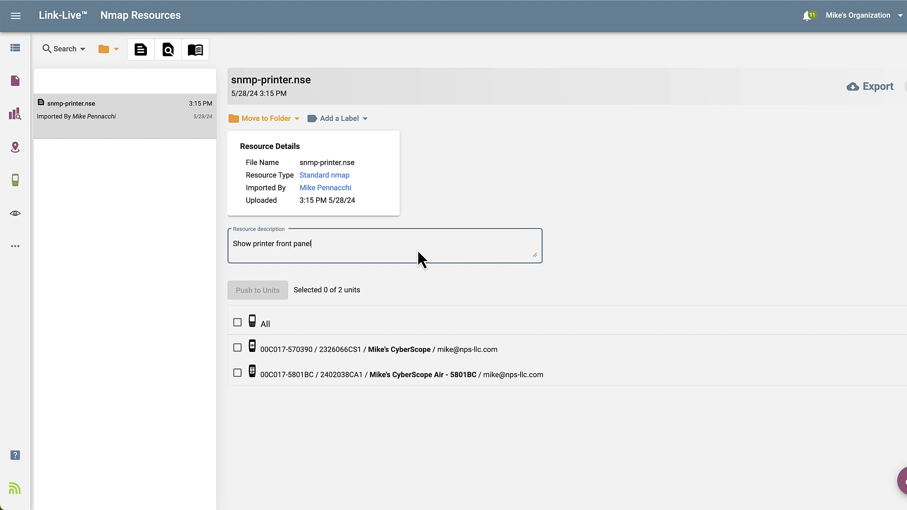
pyautogui.click(591, 268)
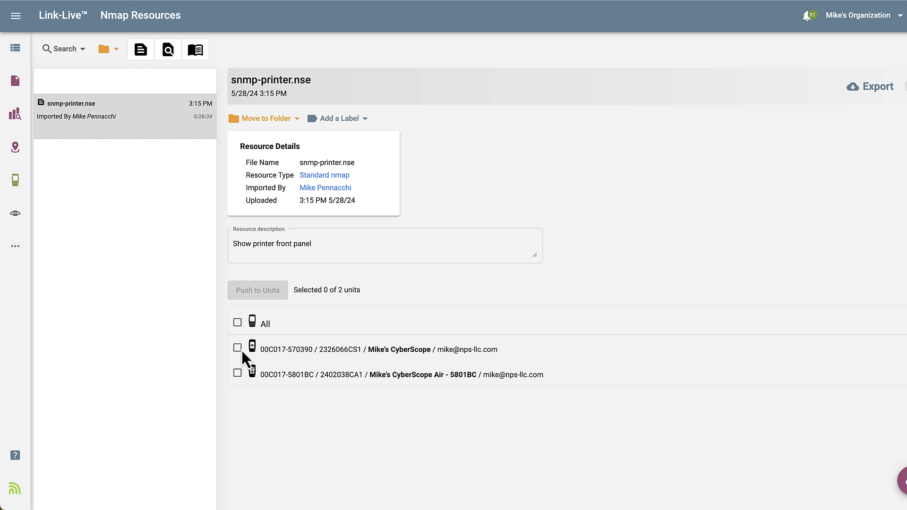
# Select the first CyberScope unit and push snmp-printer.nse to it
pyautogui.click(237, 347)
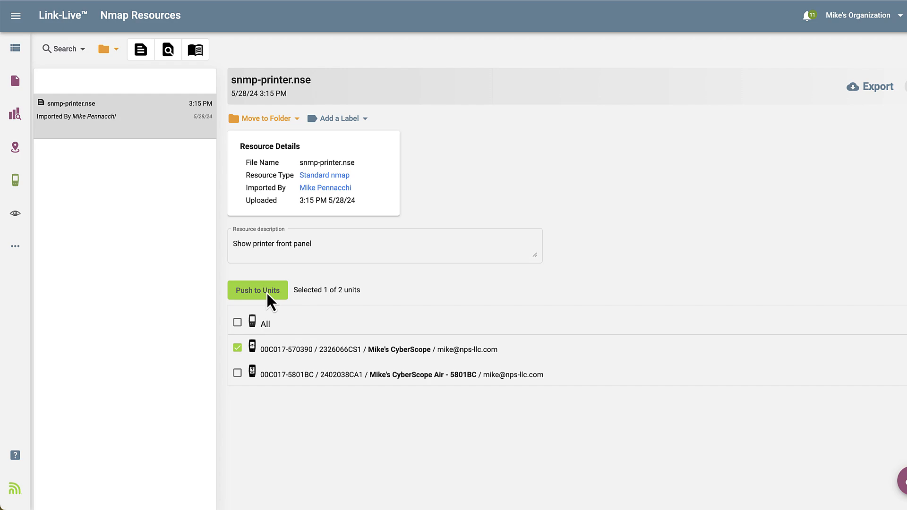
pyautogui.click(257, 289)
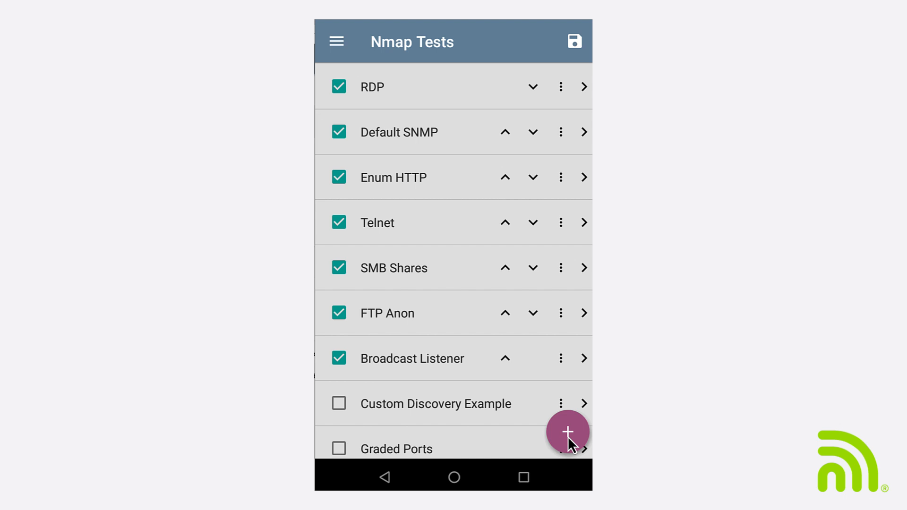
# Add a new Nmap test named 'SNMP Printer'
pyautogui.click(567, 433)
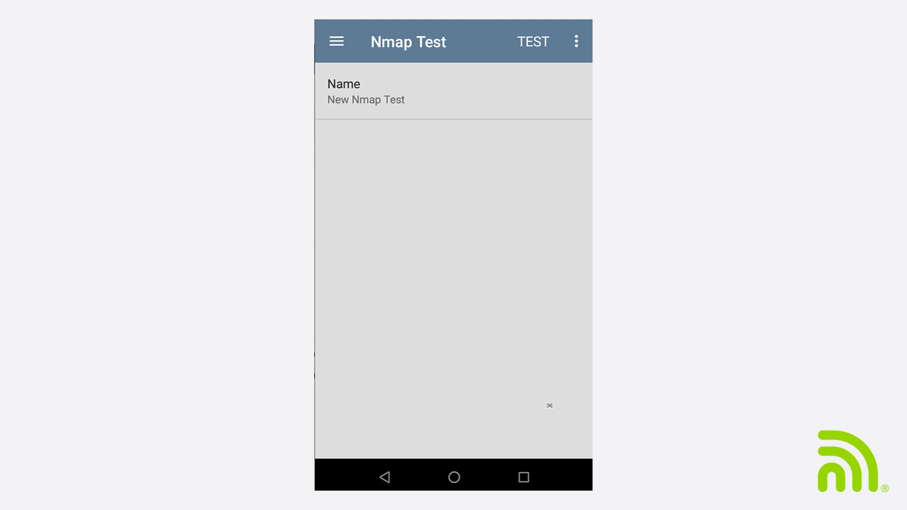
pyautogui.click(365, 99)
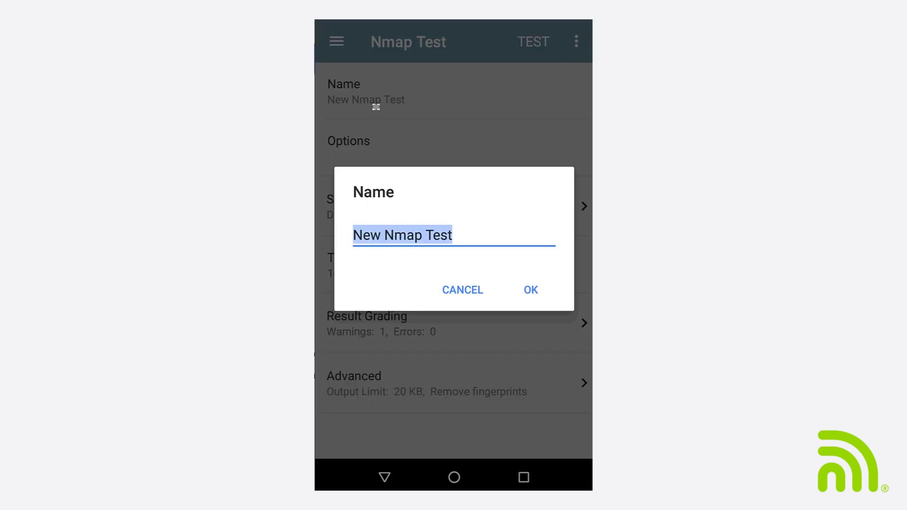
pyautogui.write('S')
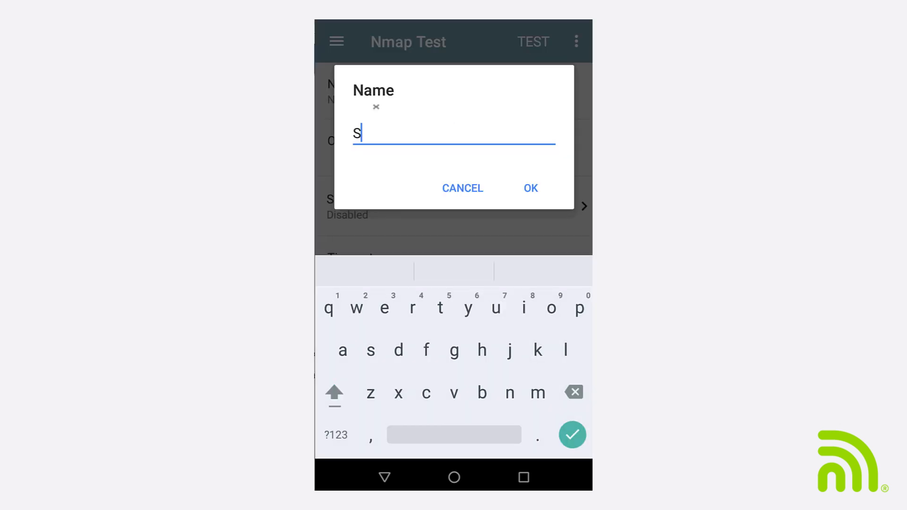
pyautogui.write('NMP Printer')
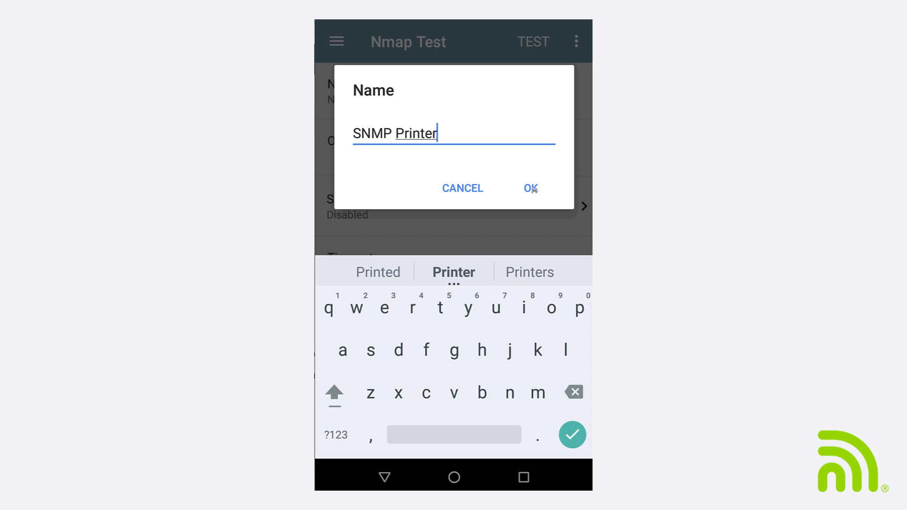
pyautogui.click(529, 189)
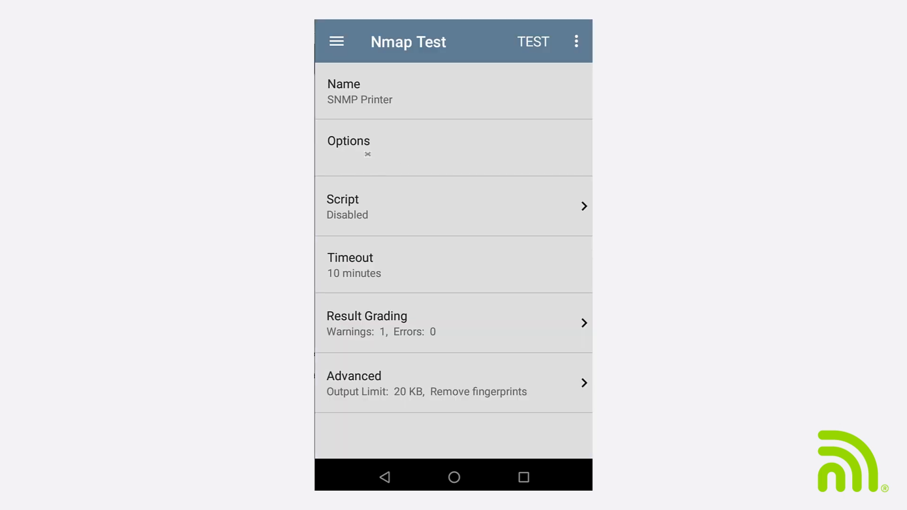
# Set the SNMP Printer test options to '-sU -p 161'
pyautogui.click(349, 140)
pyautogui.write('-sU -')
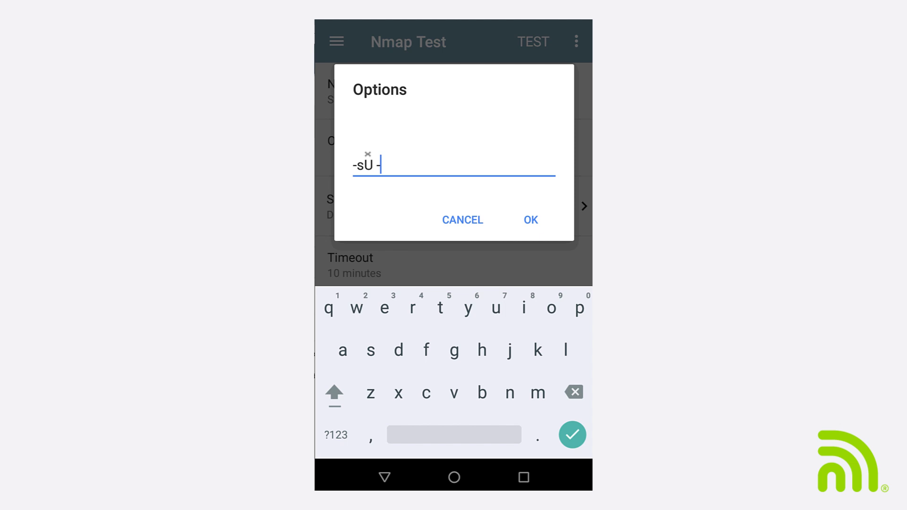
pyautogui.write('p 161')
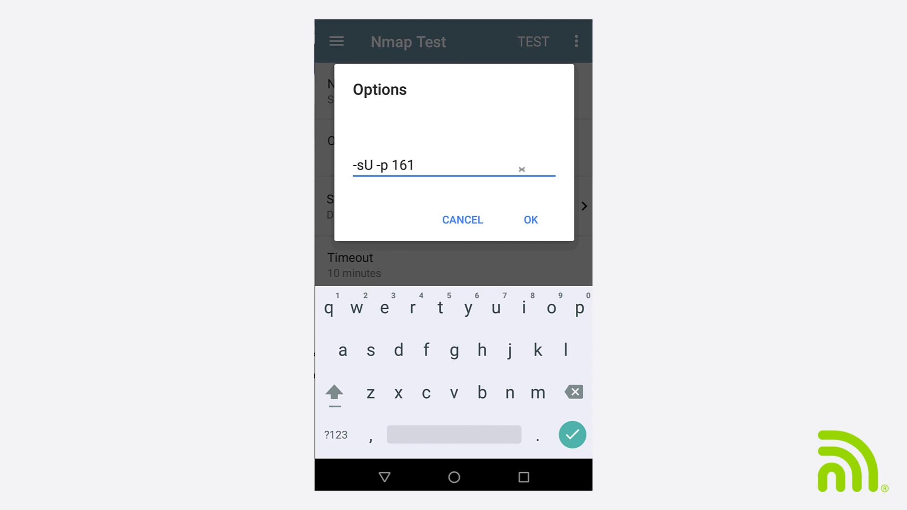
pyautogui.click(529, 220)
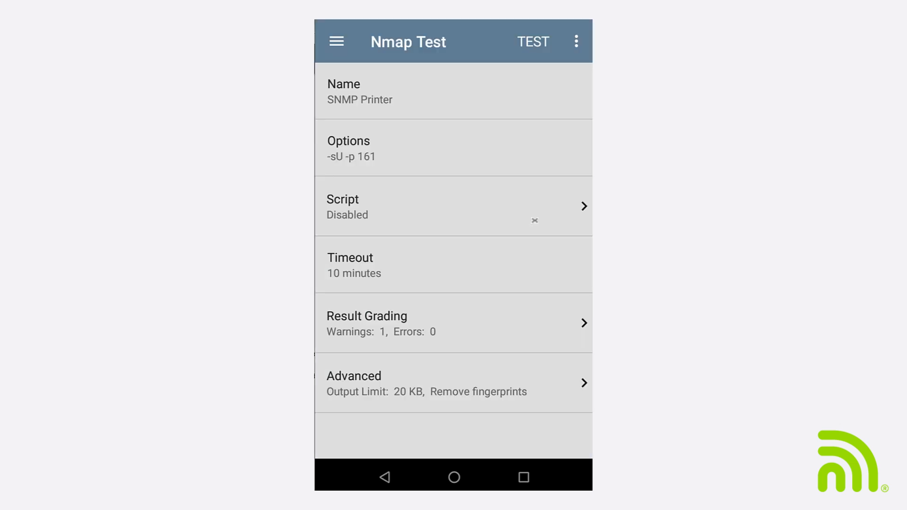
# Enable Use Script and choose the snmp-printer user script for the test
pyautogui.click(453, 206)
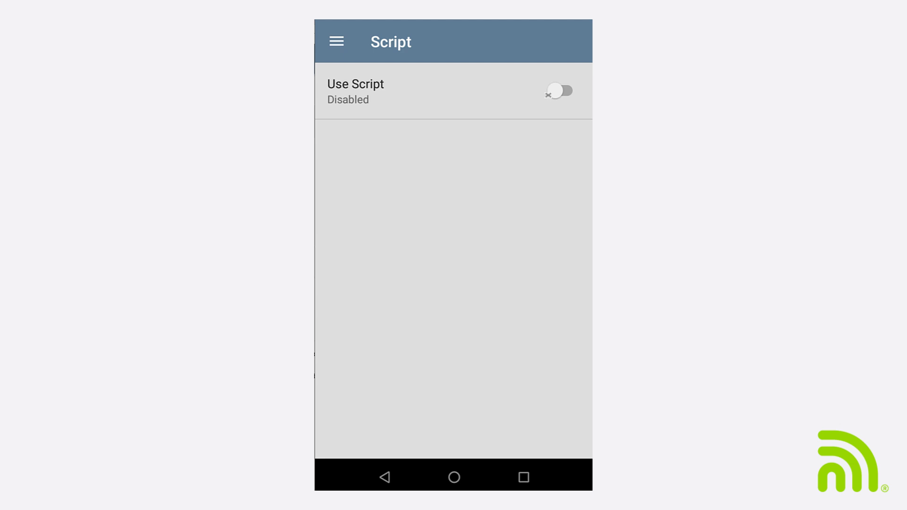
pyautogui.click(558, 90)
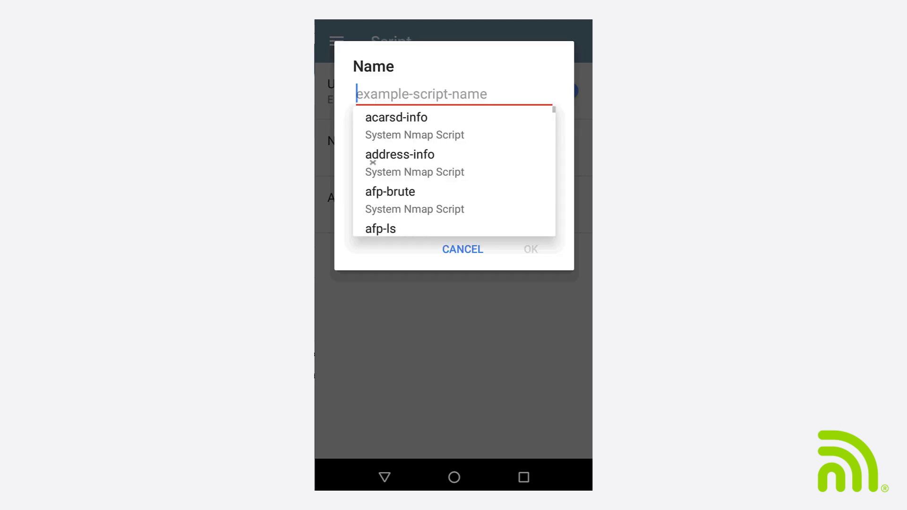
pyautogui.write('p')
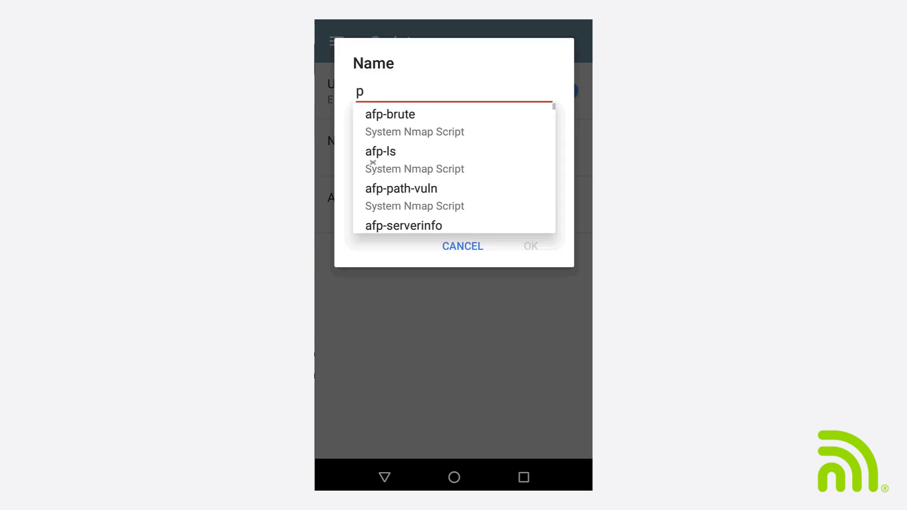
pyautogui.write('rinter')
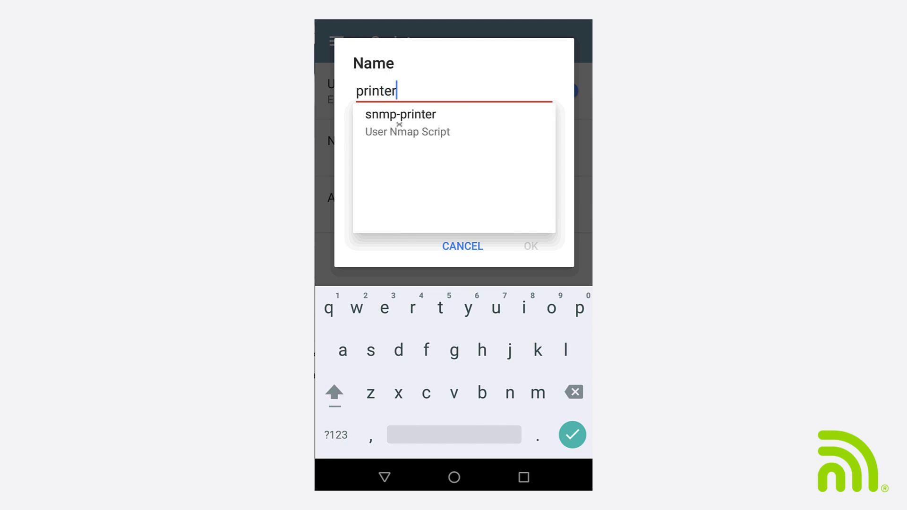
pyautogui.click(400, 113)
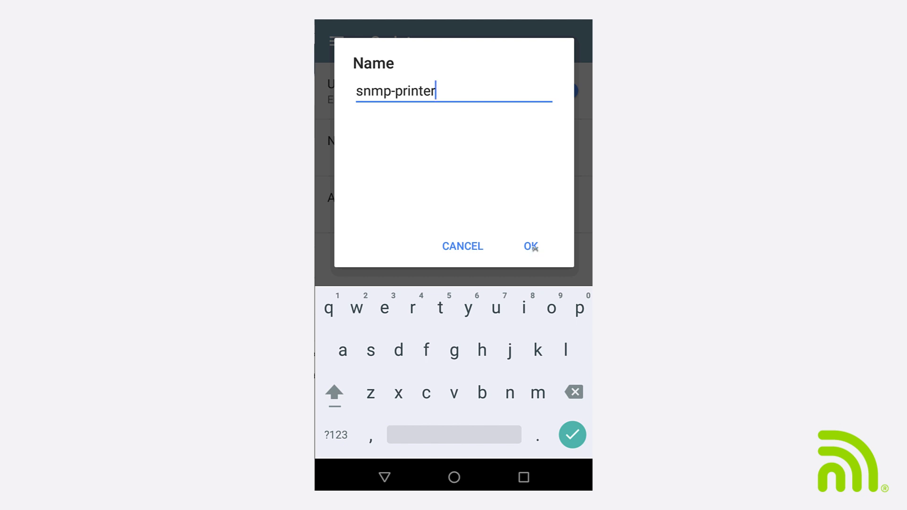
pyautogui.click(529, 245)
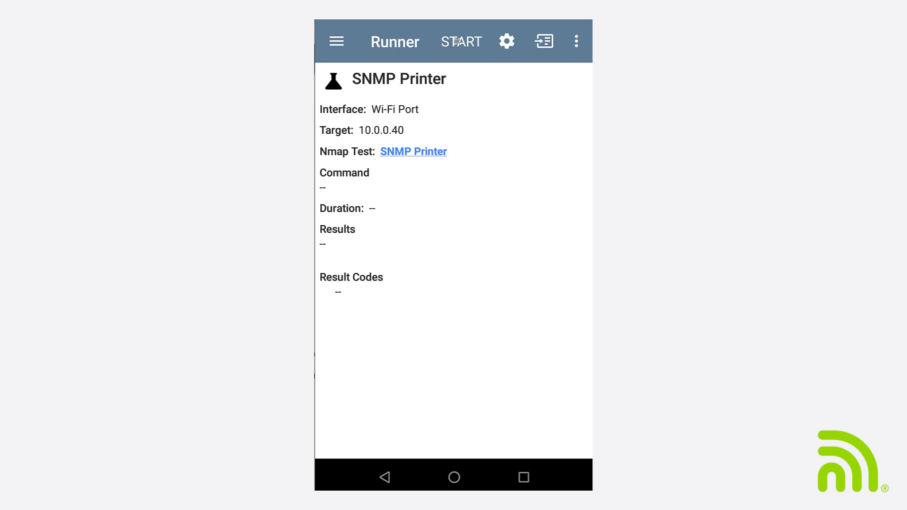
# Start the SNMP Printer test run against 10.0.0.40 from the Runner screen
pyautogui.click(462, 41)
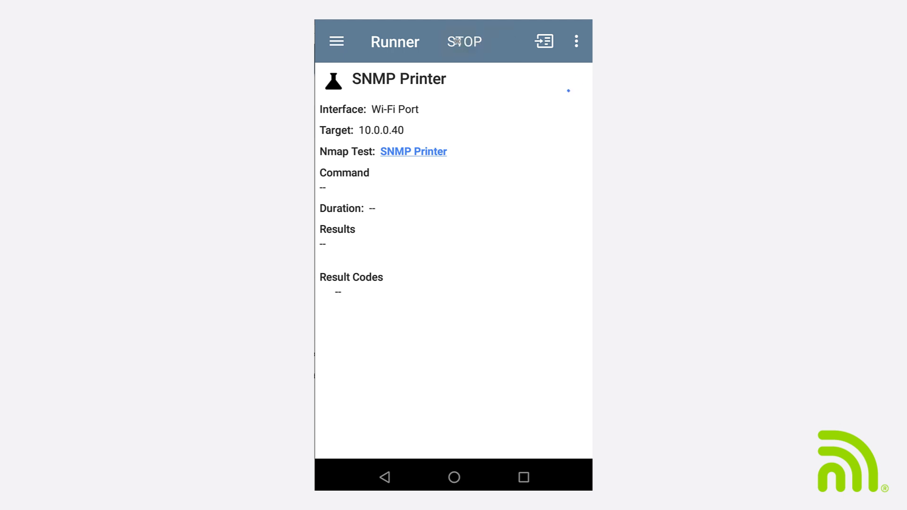